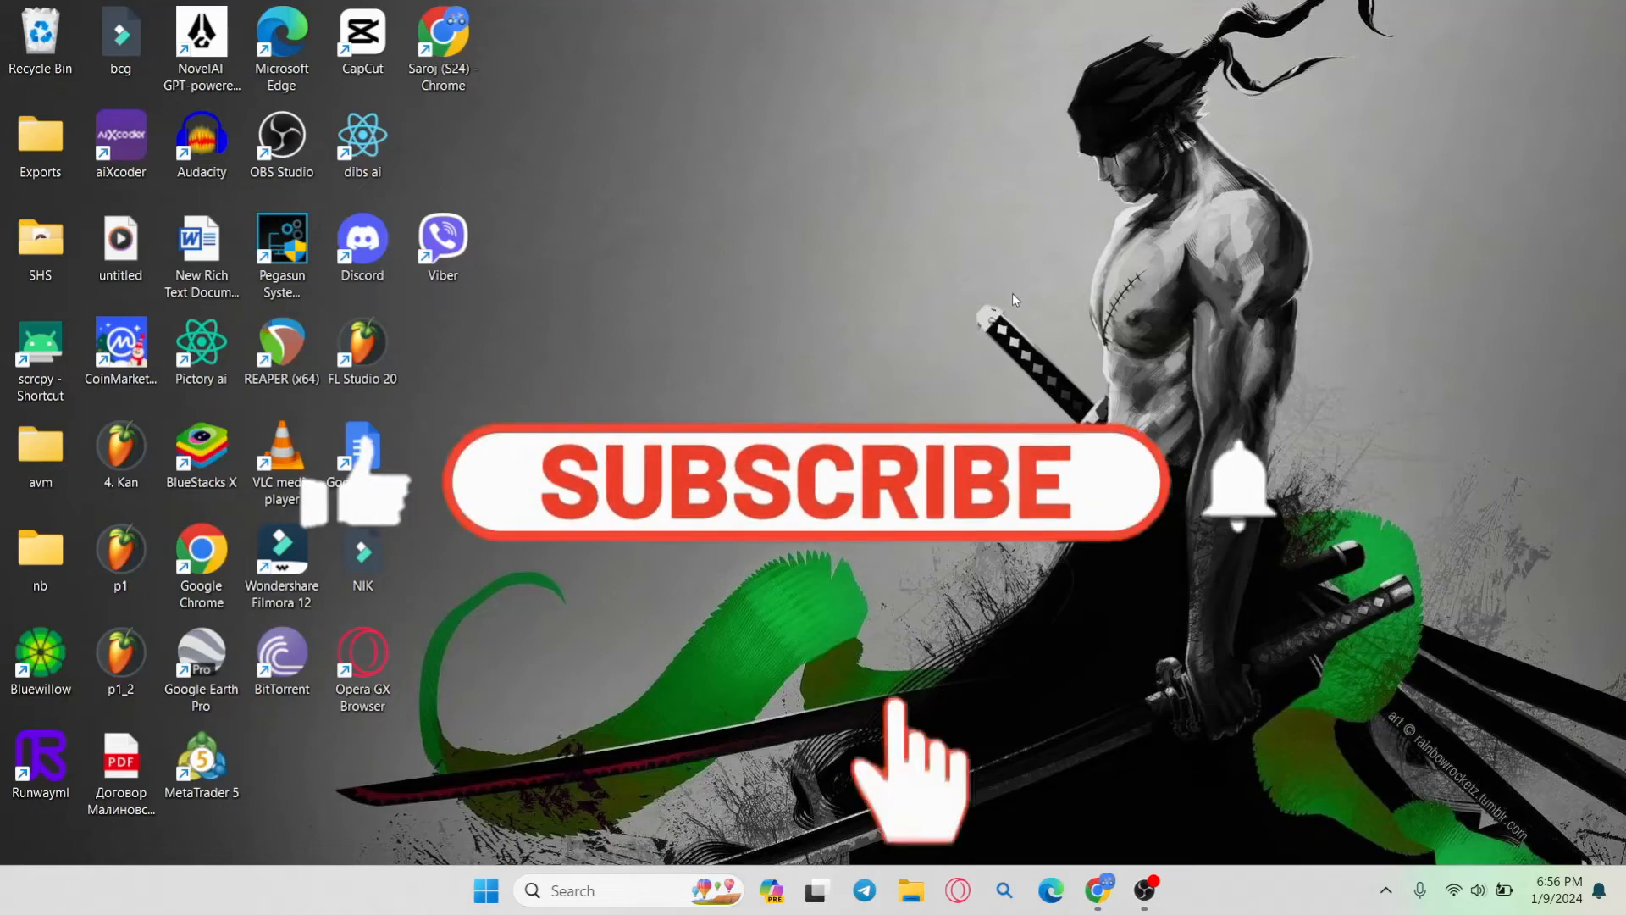
Launch Chrome from the desktop to reach blockchain.com
left_click(798, 479)
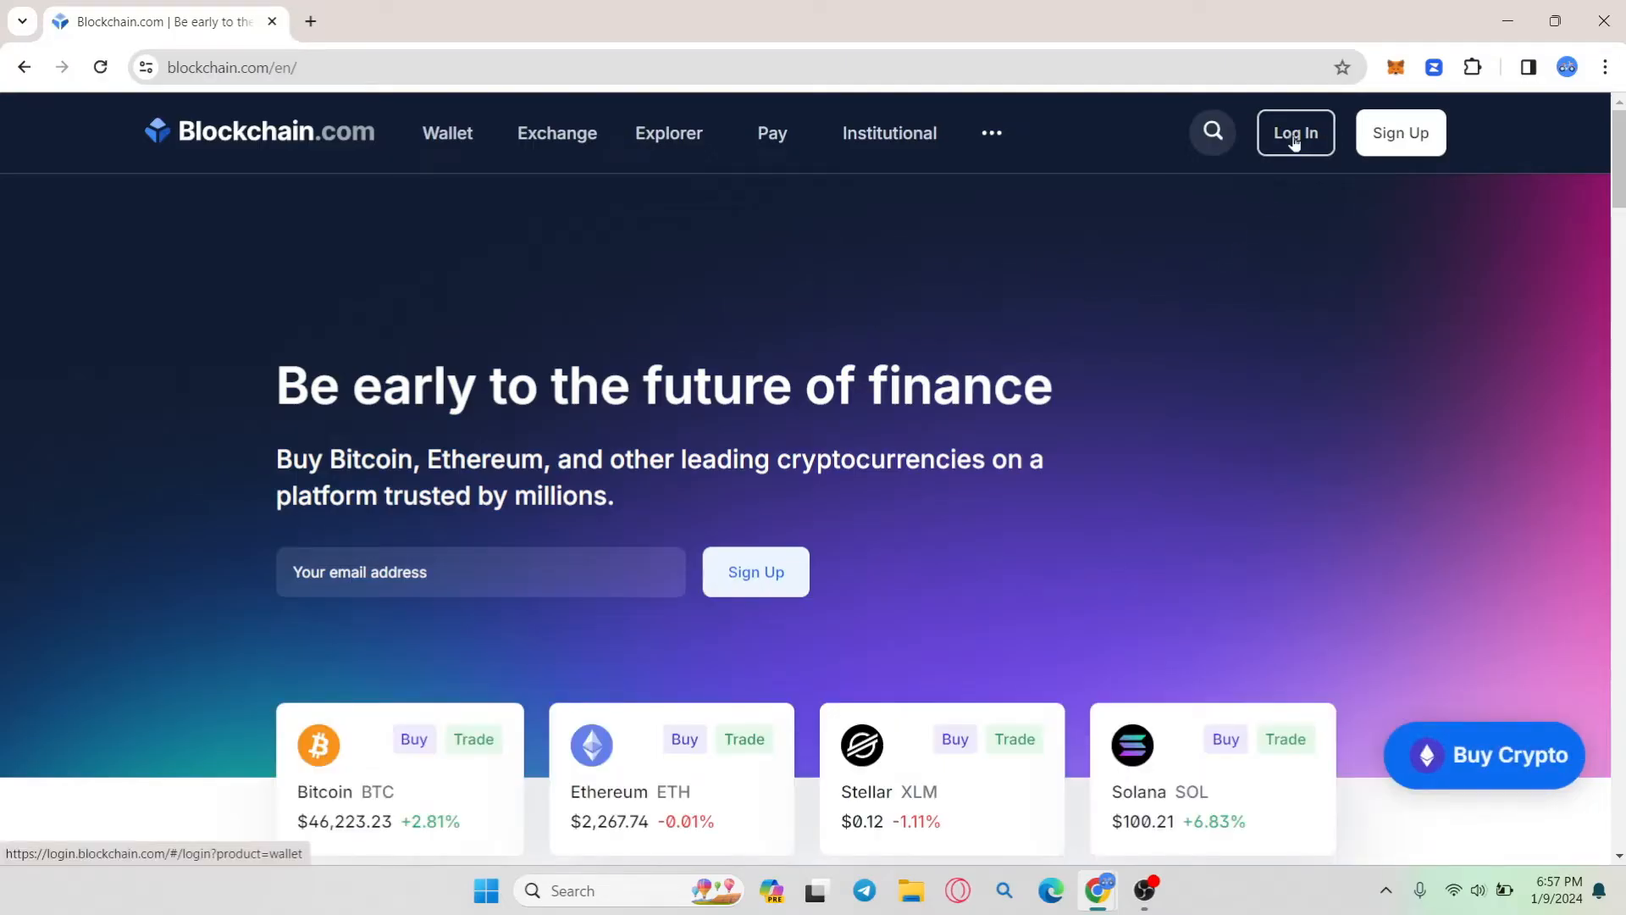
Log in to the wallet with the password and land on the zero-balance home dashboard
left_click(1293, 132)
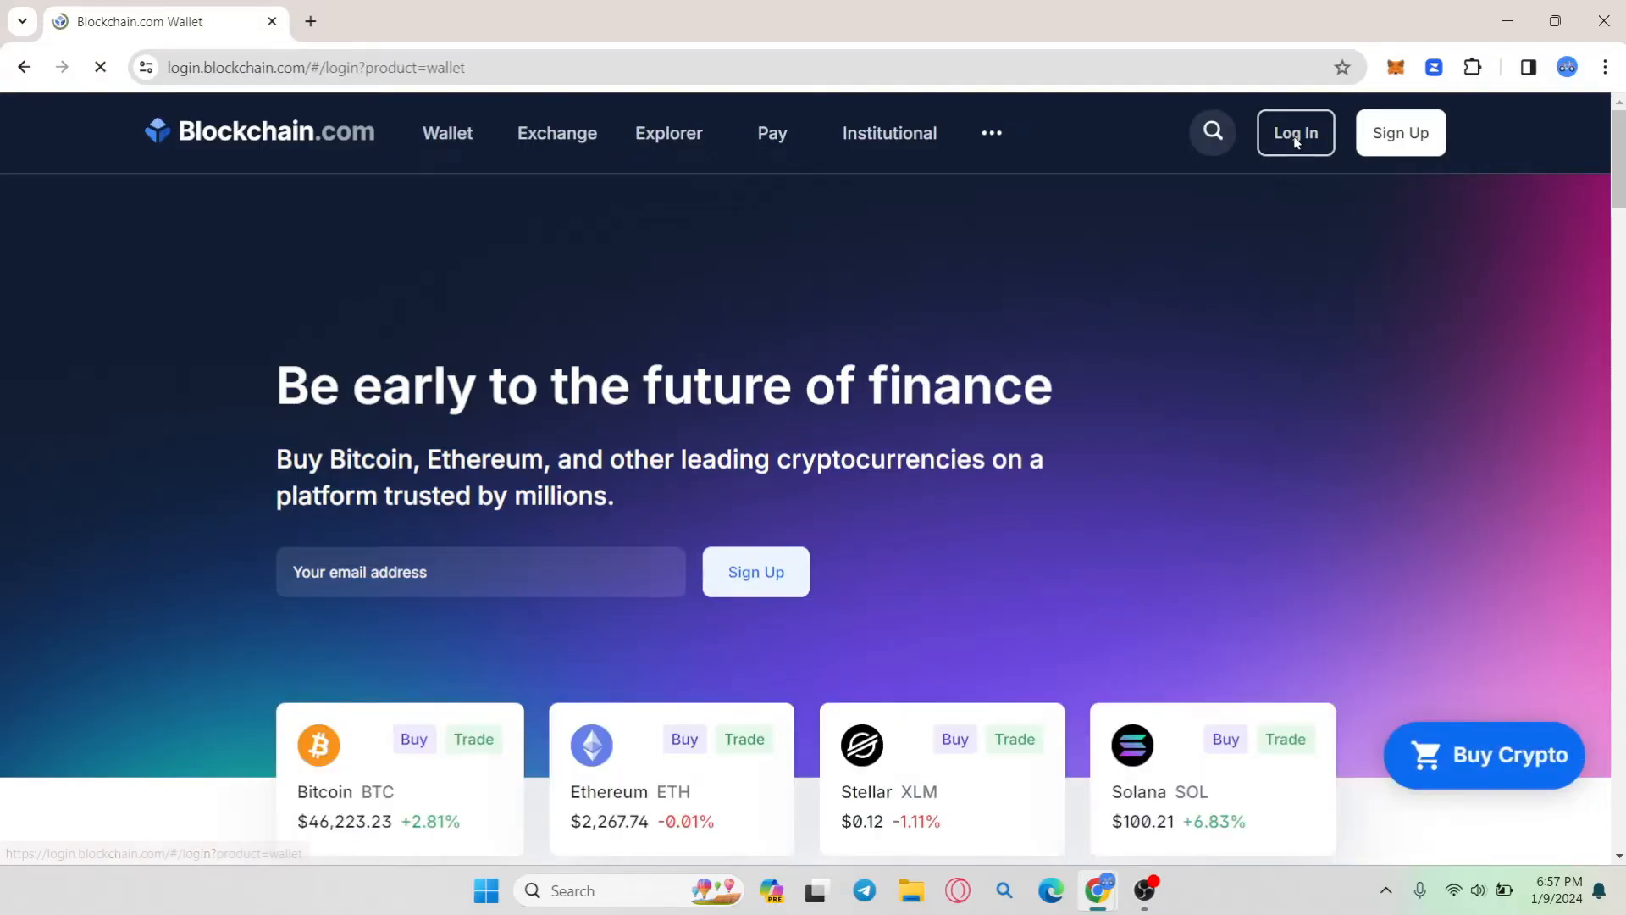
left_click(1295, 133)
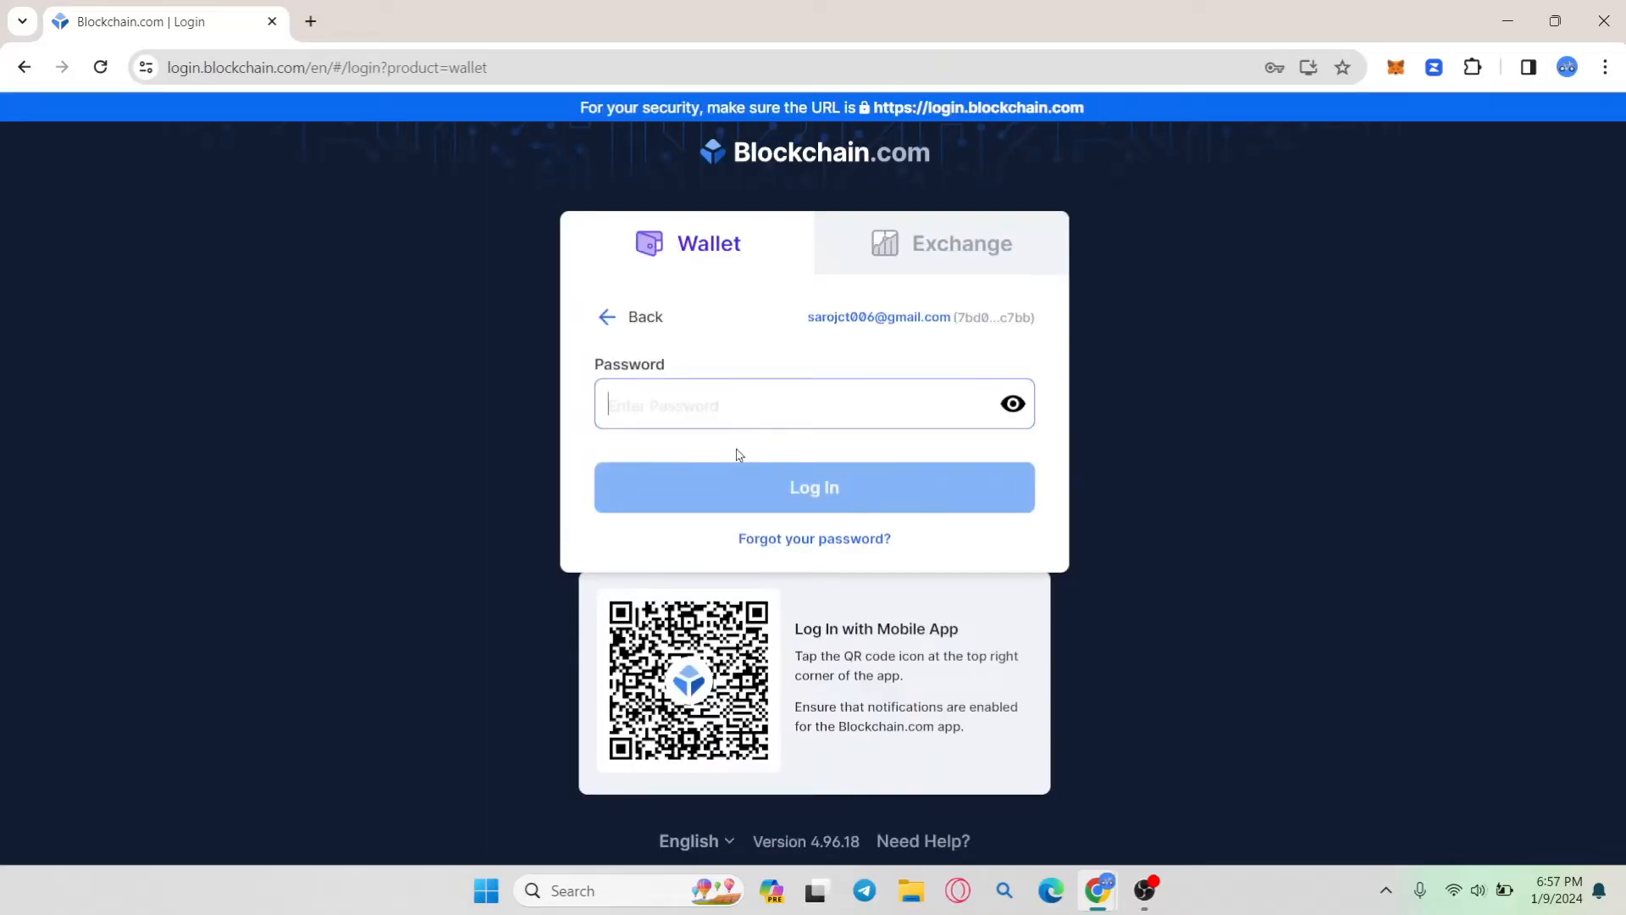
left_click(813, 488)
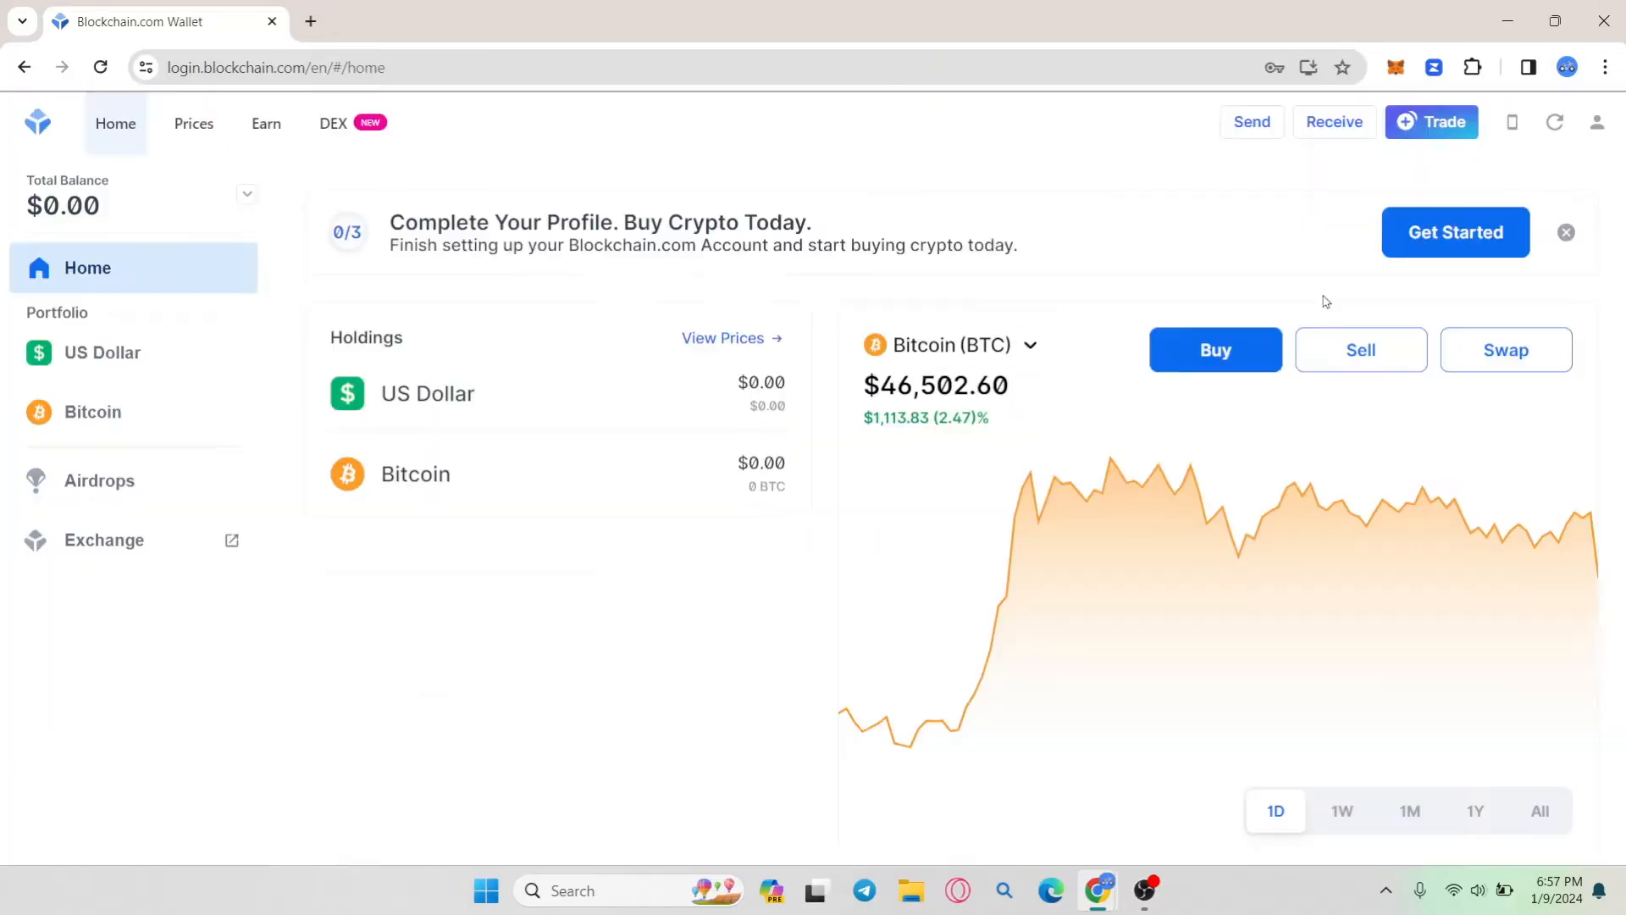
mouse_move(795, 502)
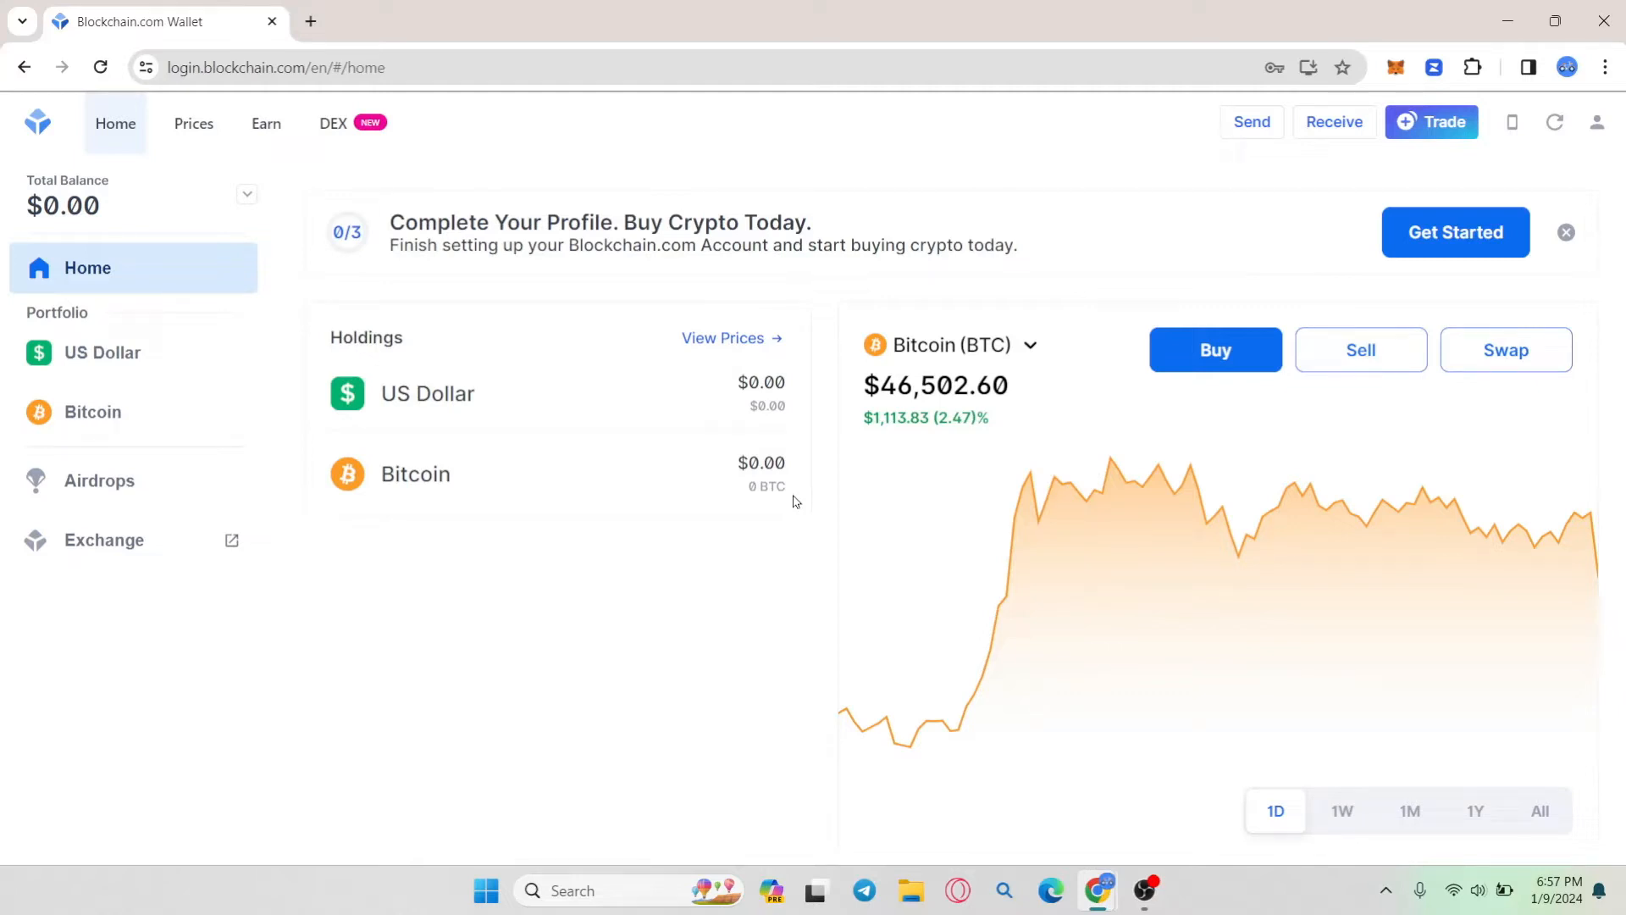
mouse_move(581, 308)
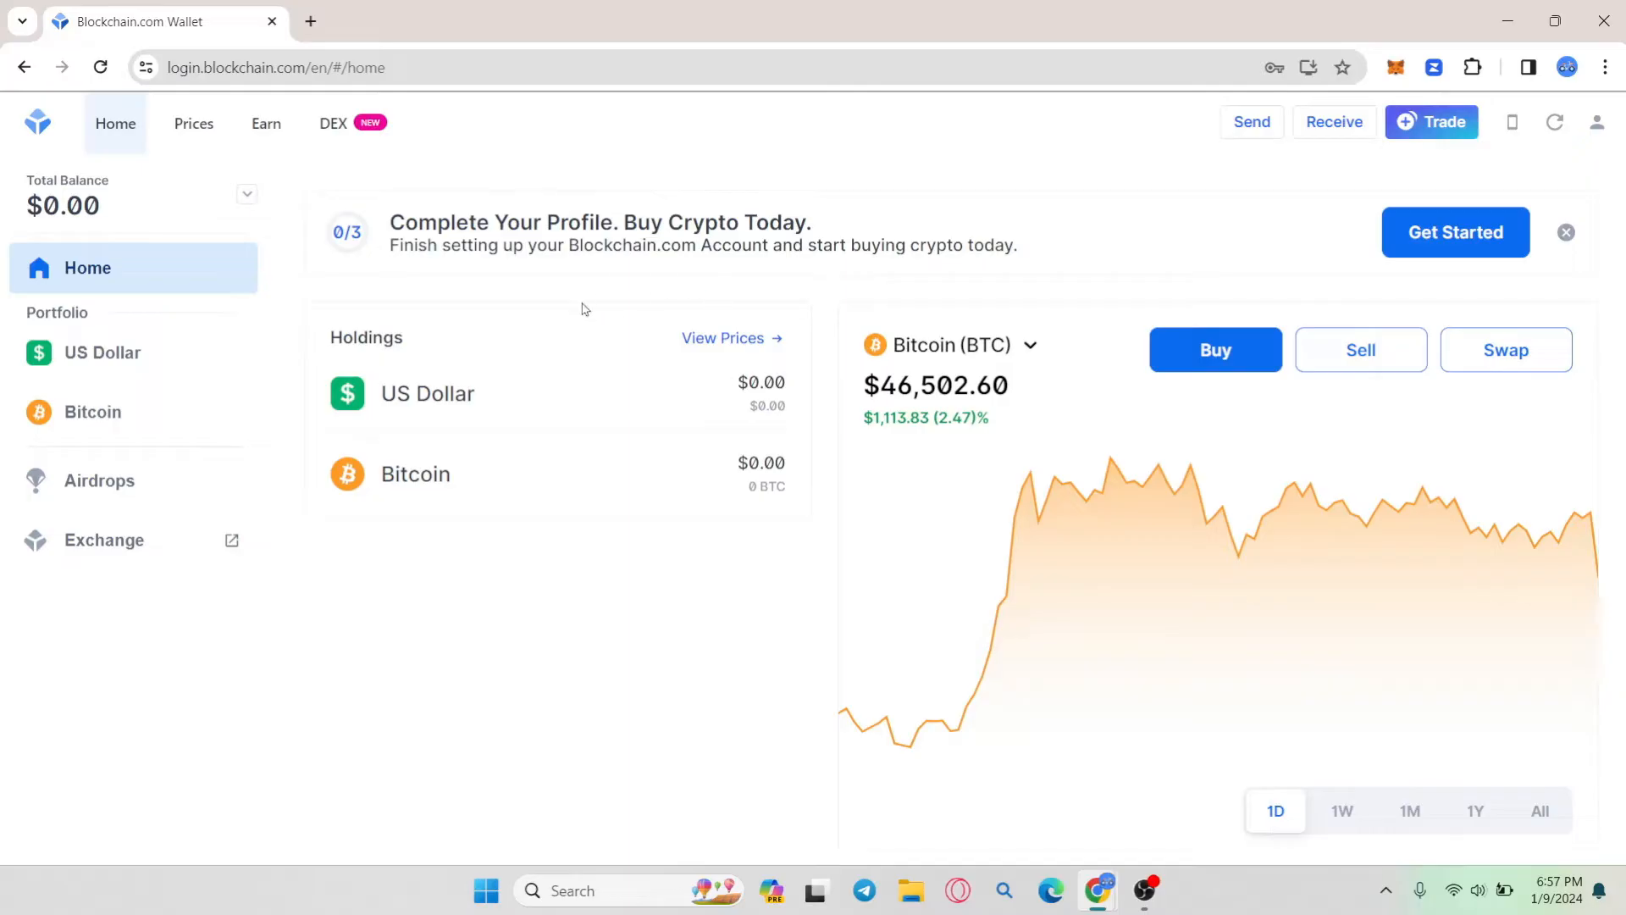
mouse_move(1087, 289)
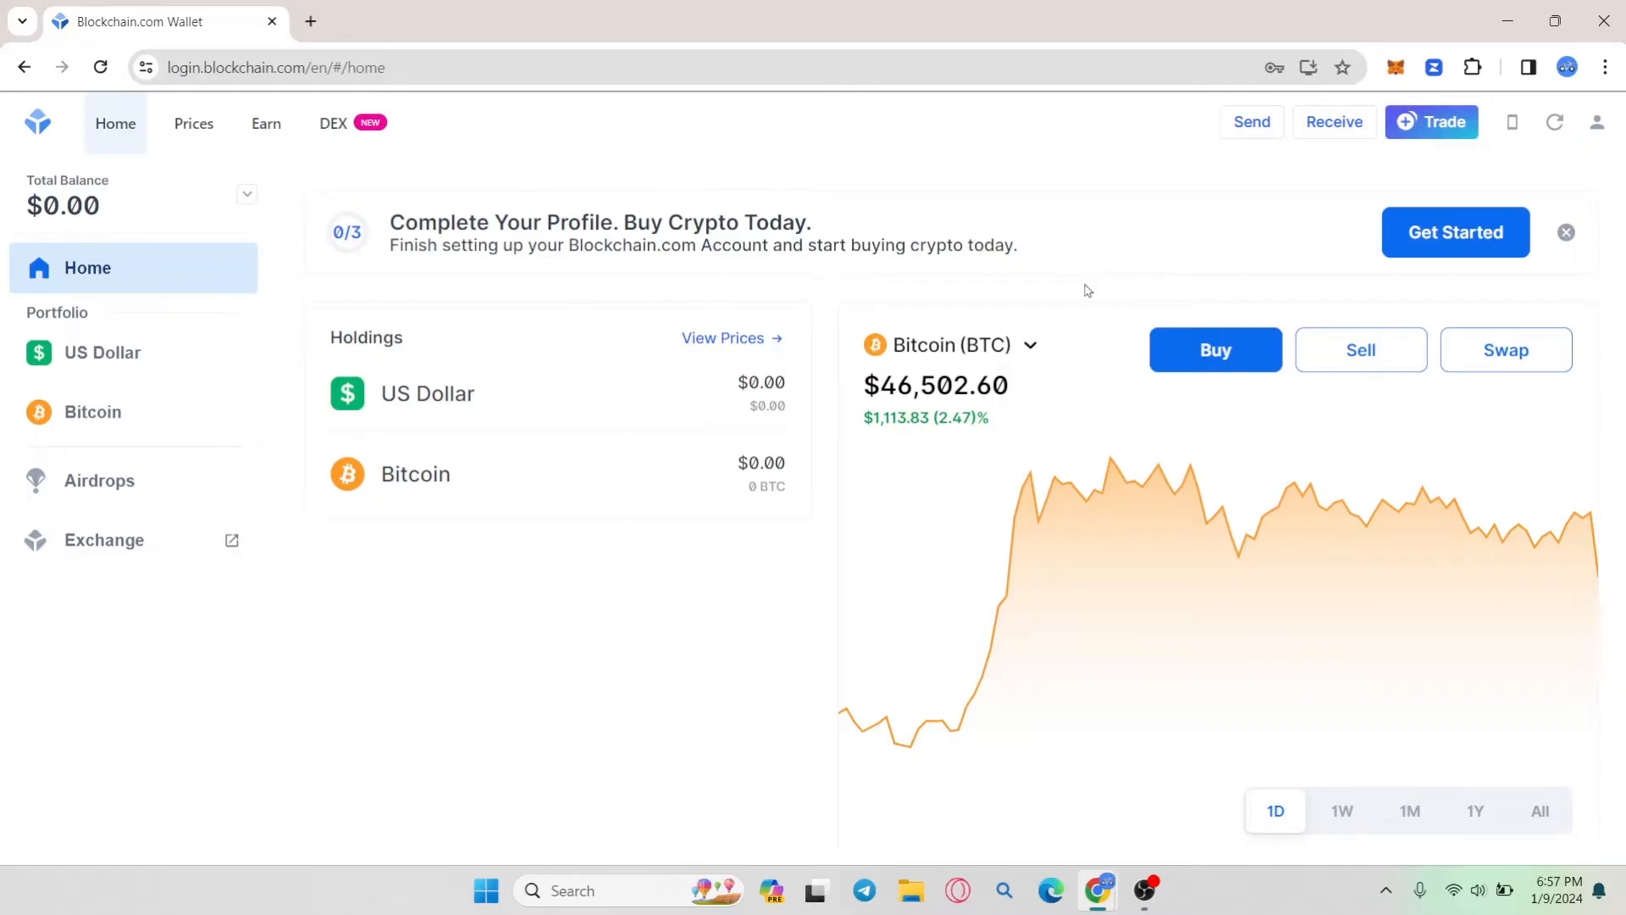
mouse_move(1082, 293)
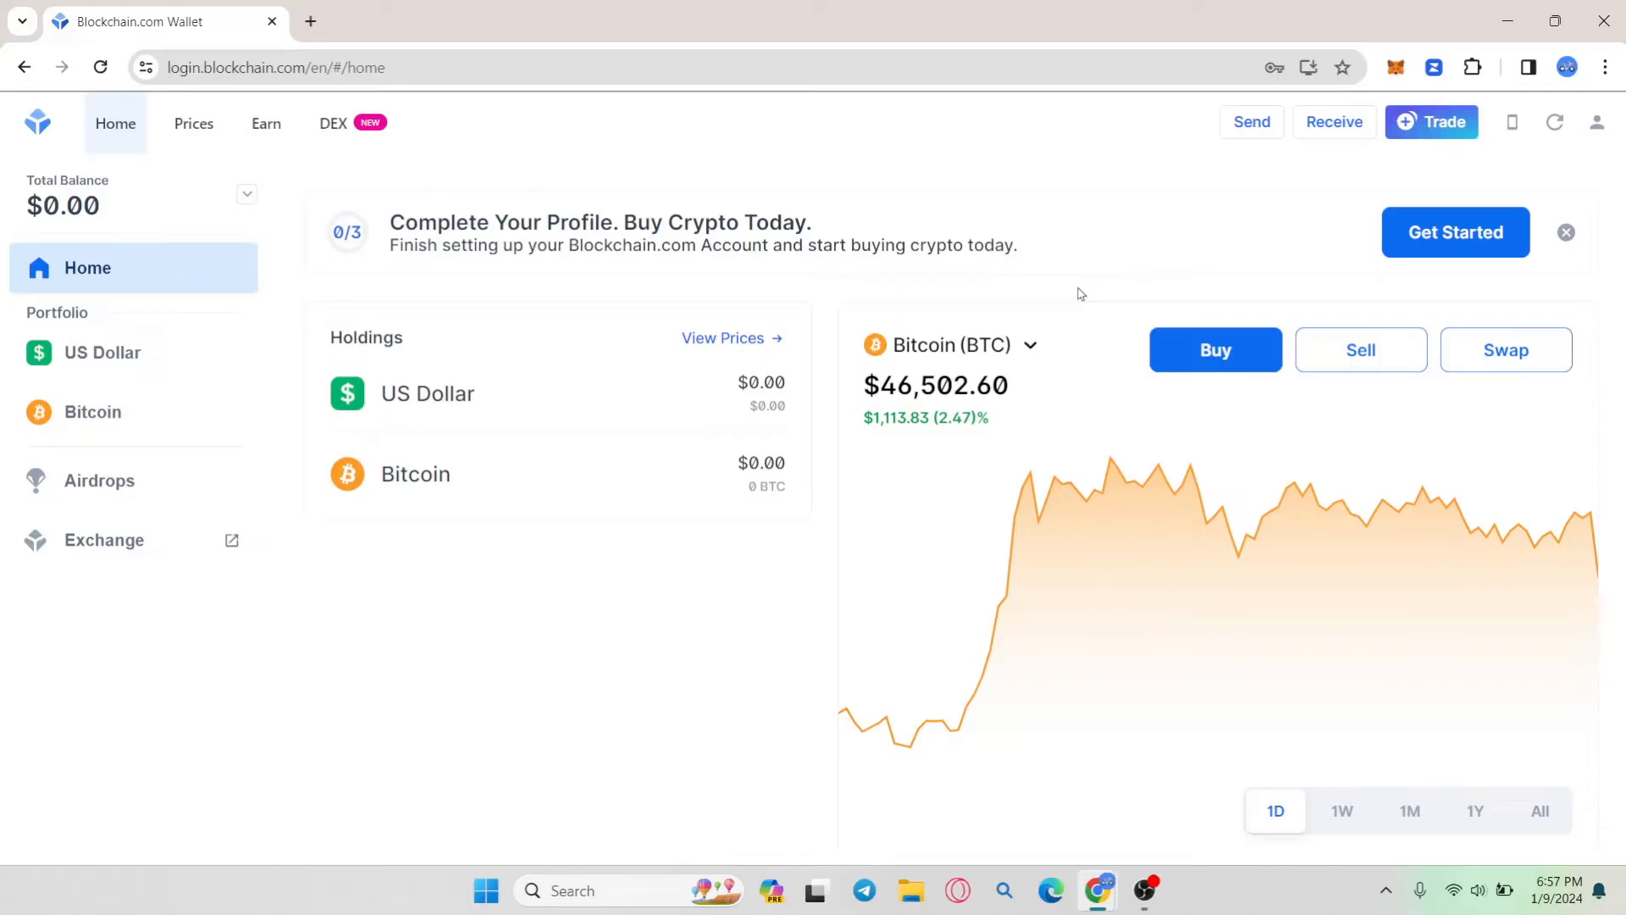
mouse_move(1454, 232)
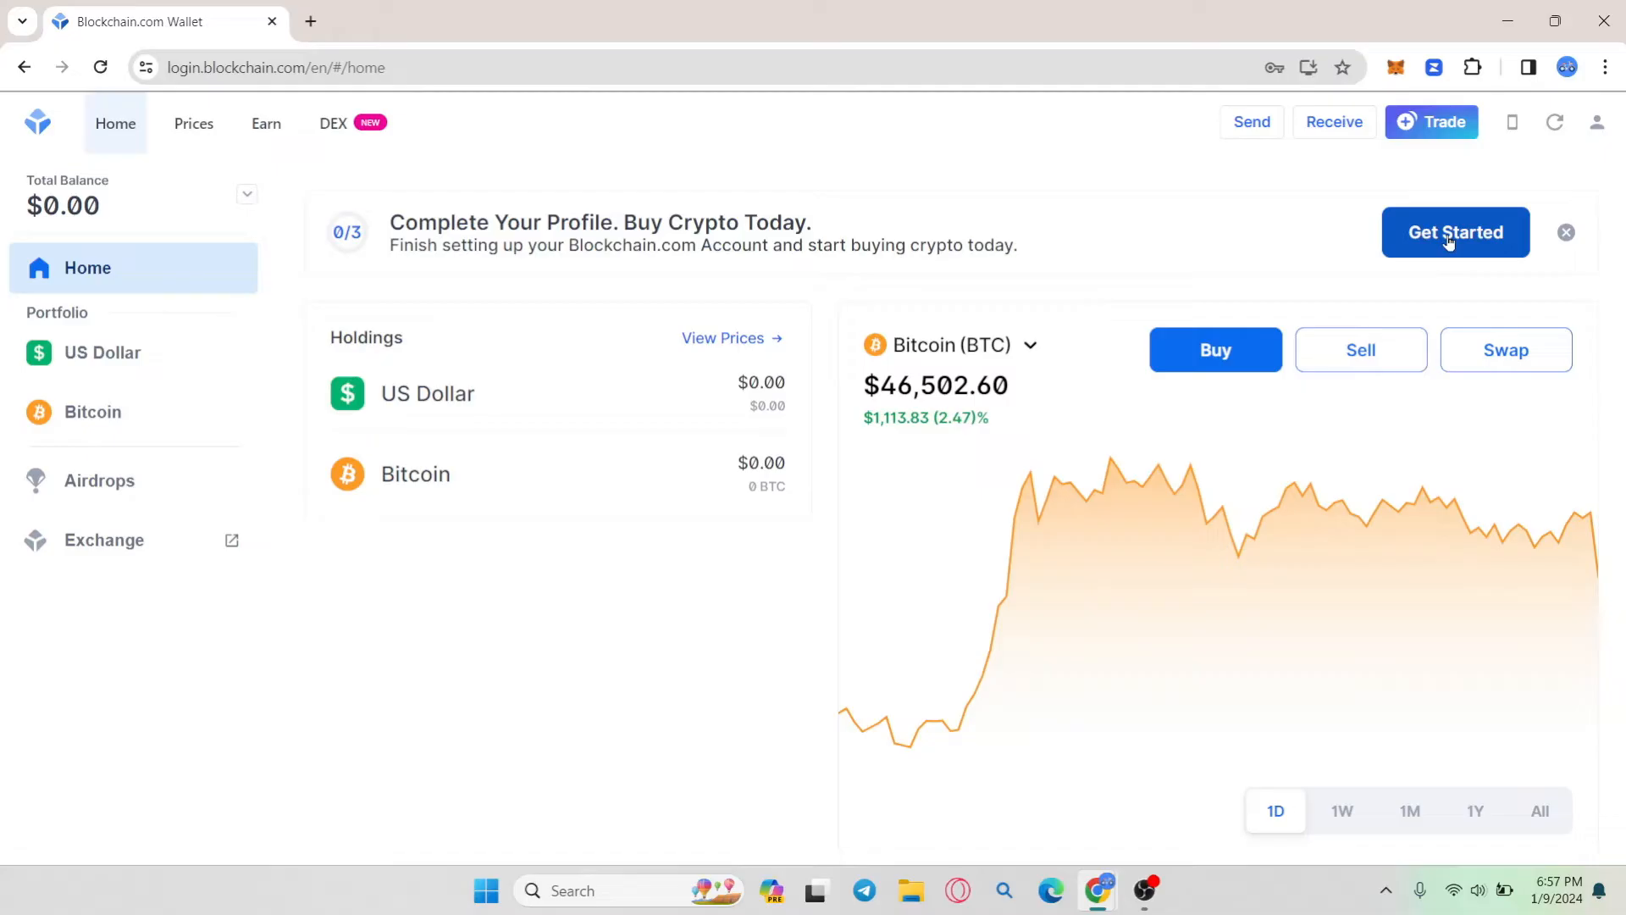
Start Verify your account, submit legal first/last name and date of birth, reaching the address step
left_click(1454, 232)
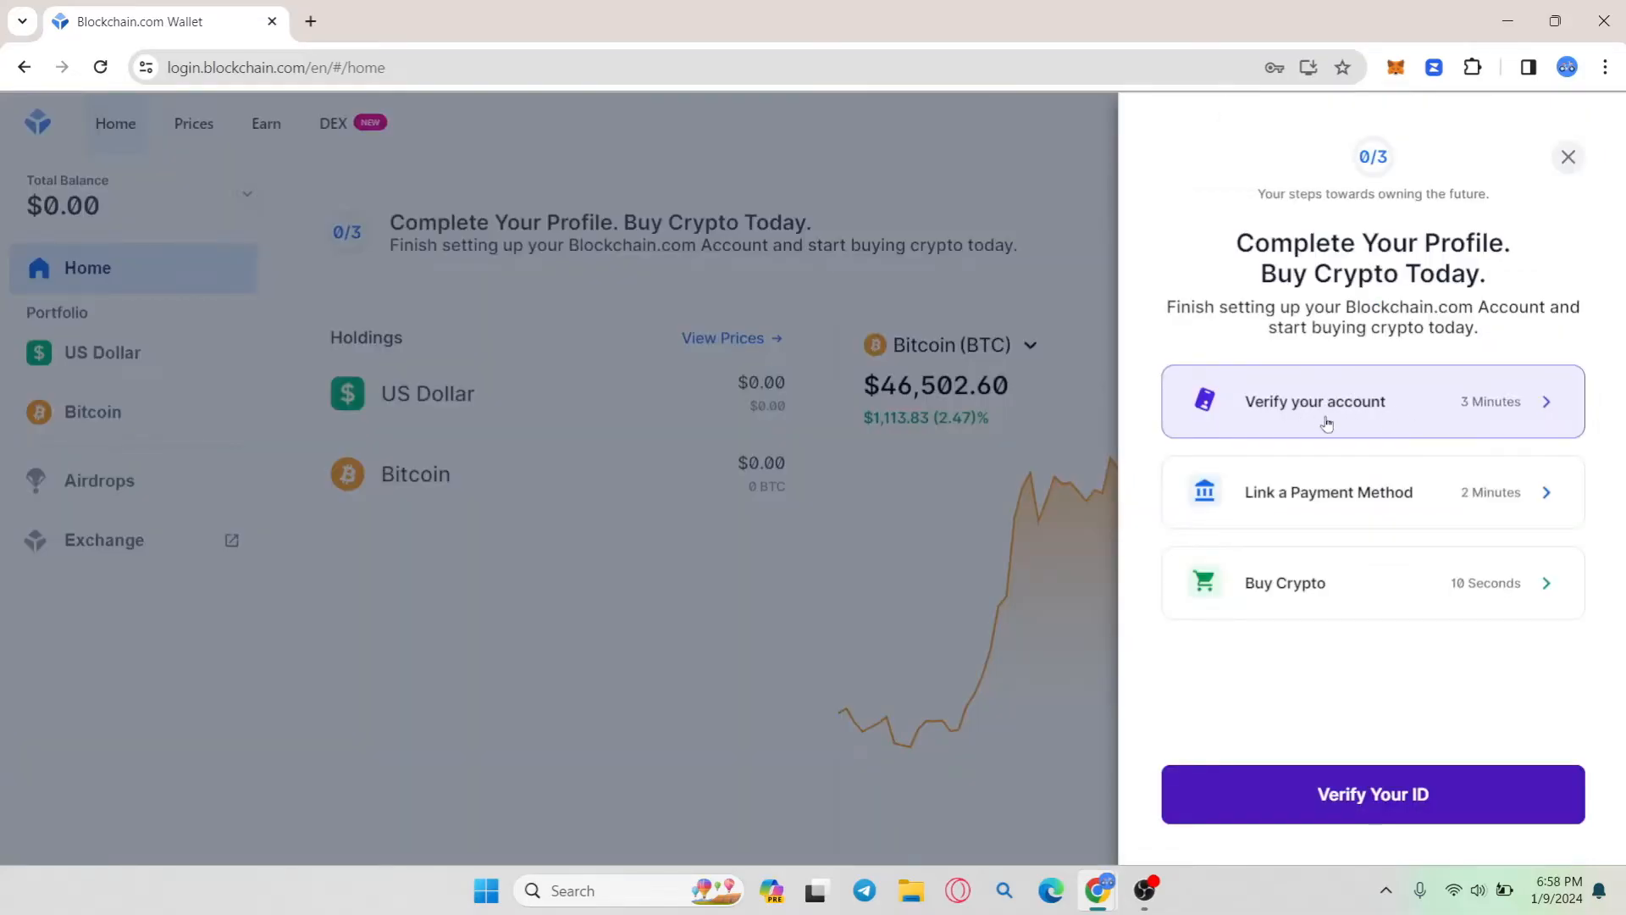
mouse_move(1342, 391)
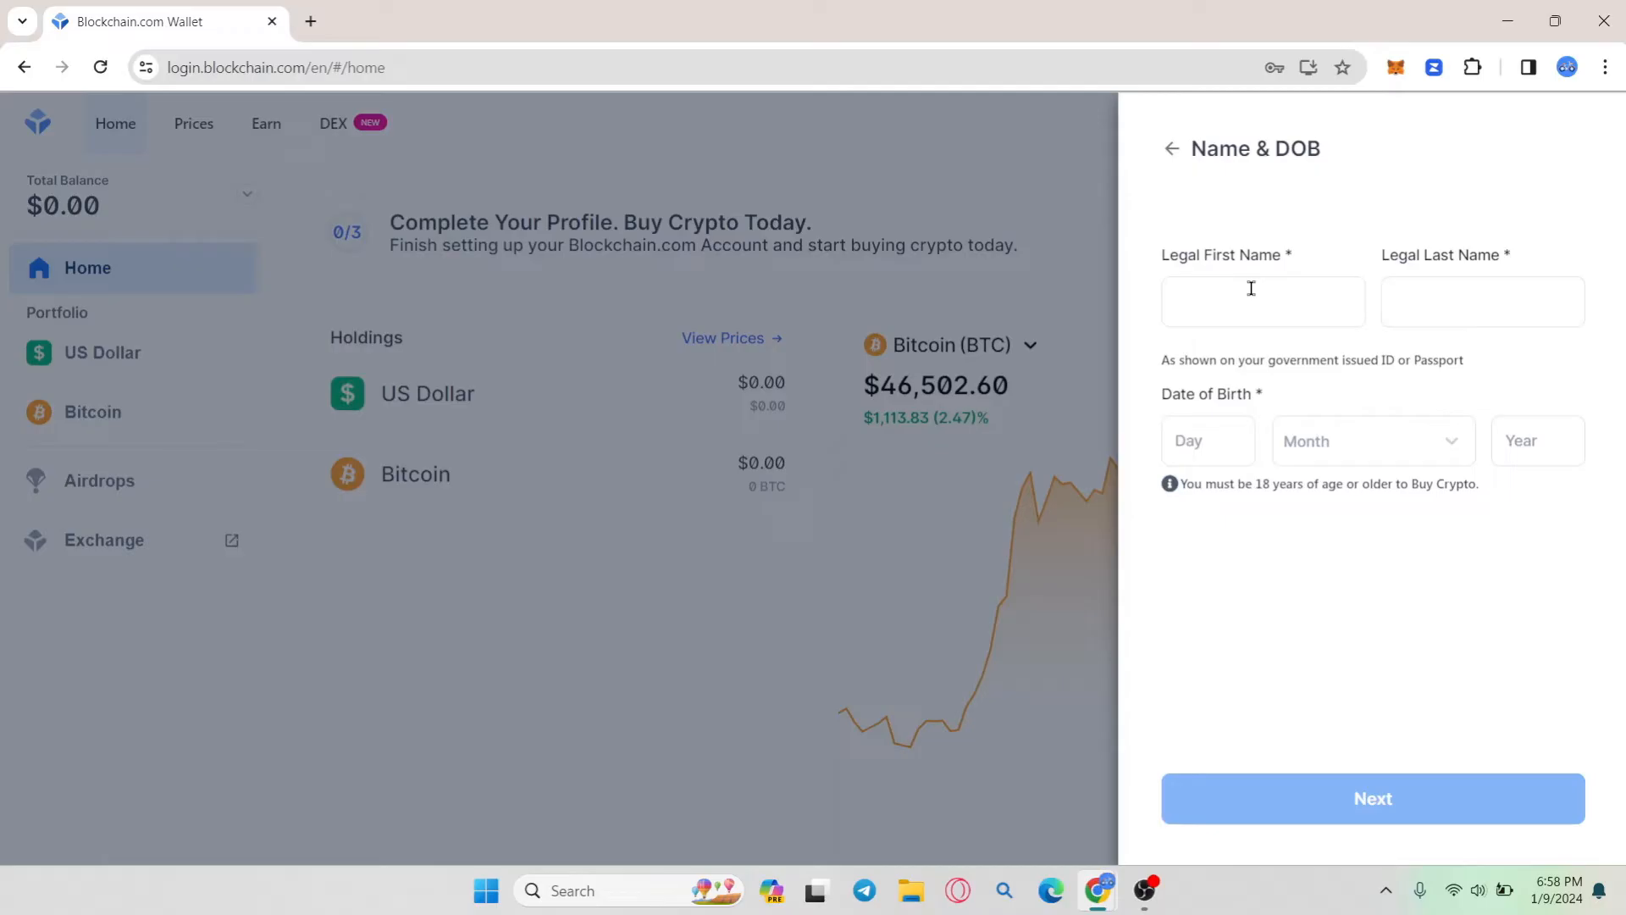
left_click(1262, 302)
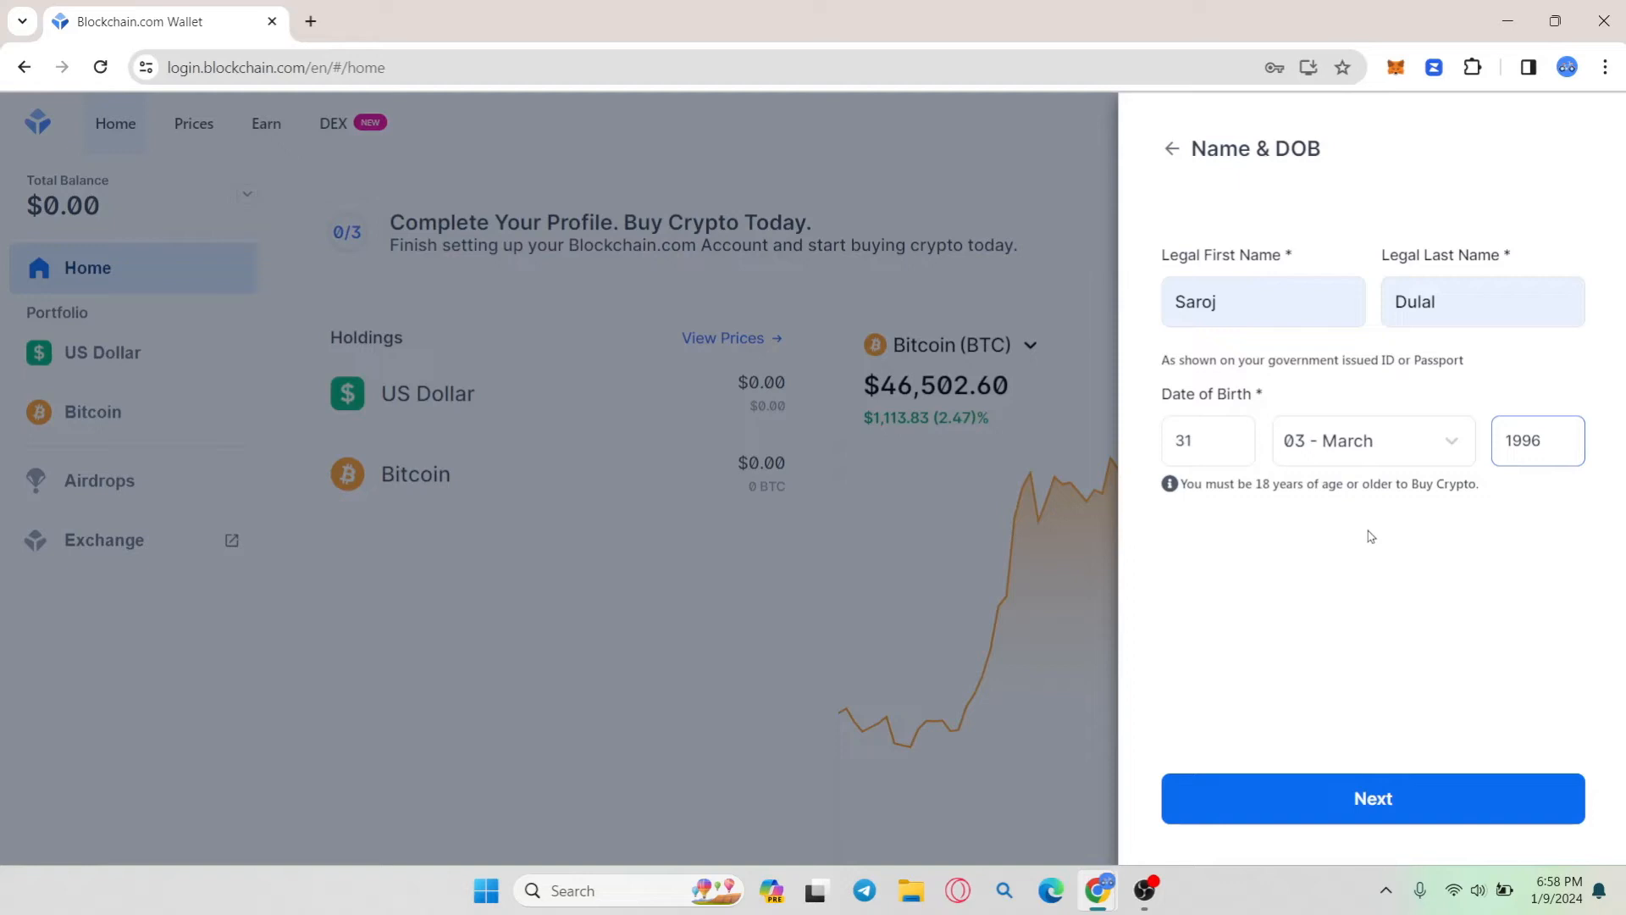
mouse_move(1333, 812)
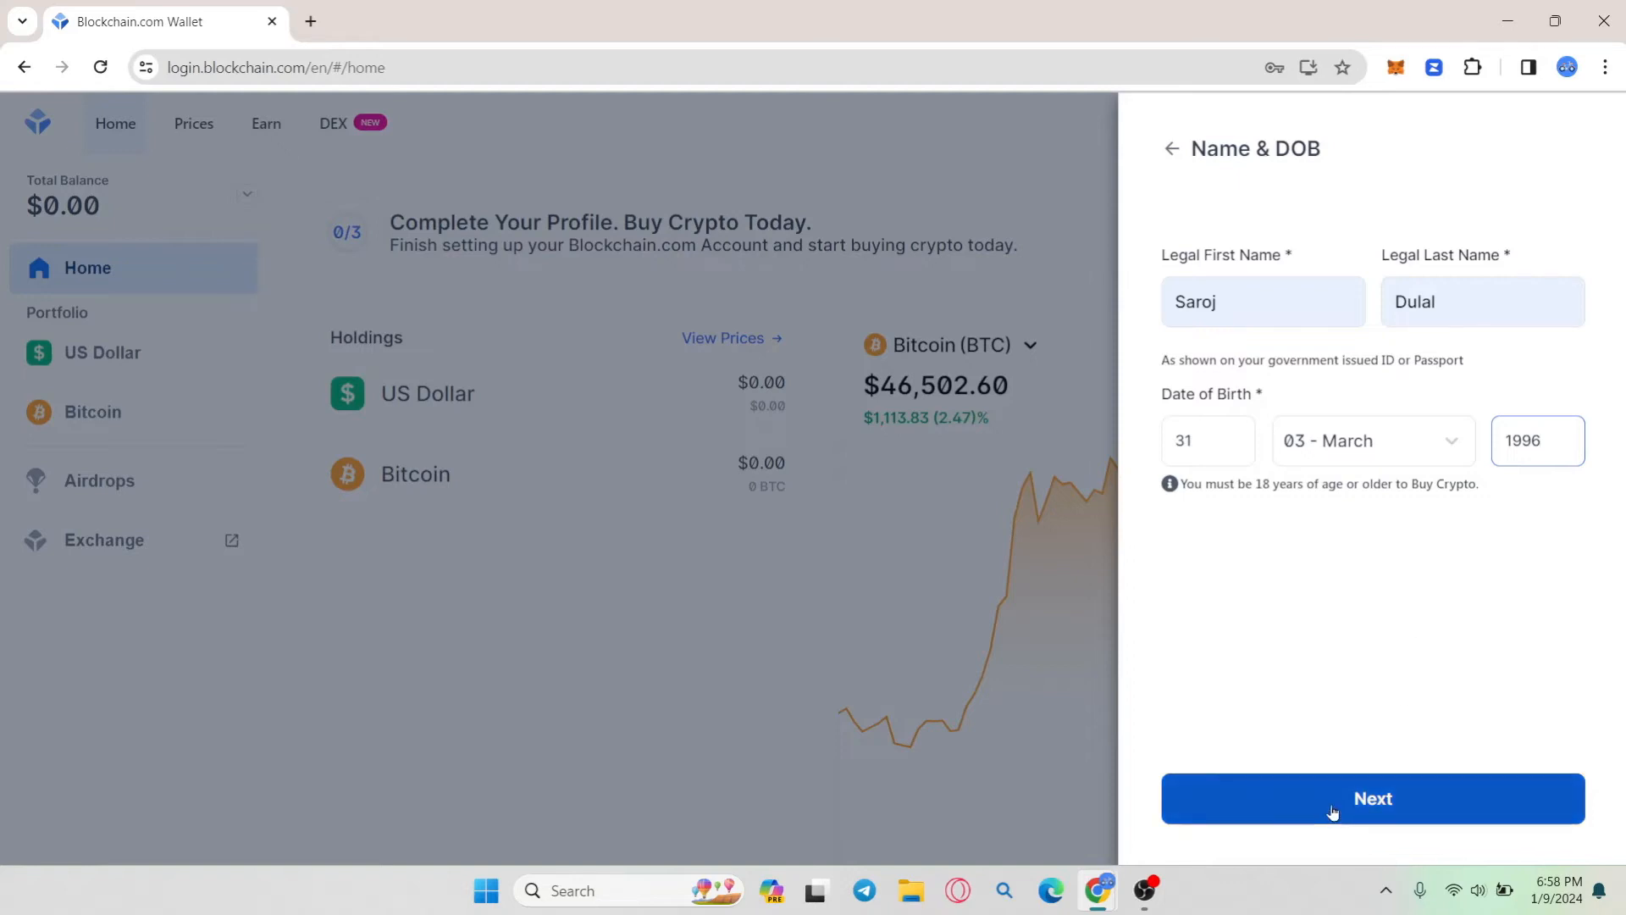
left_click(1371, 798)
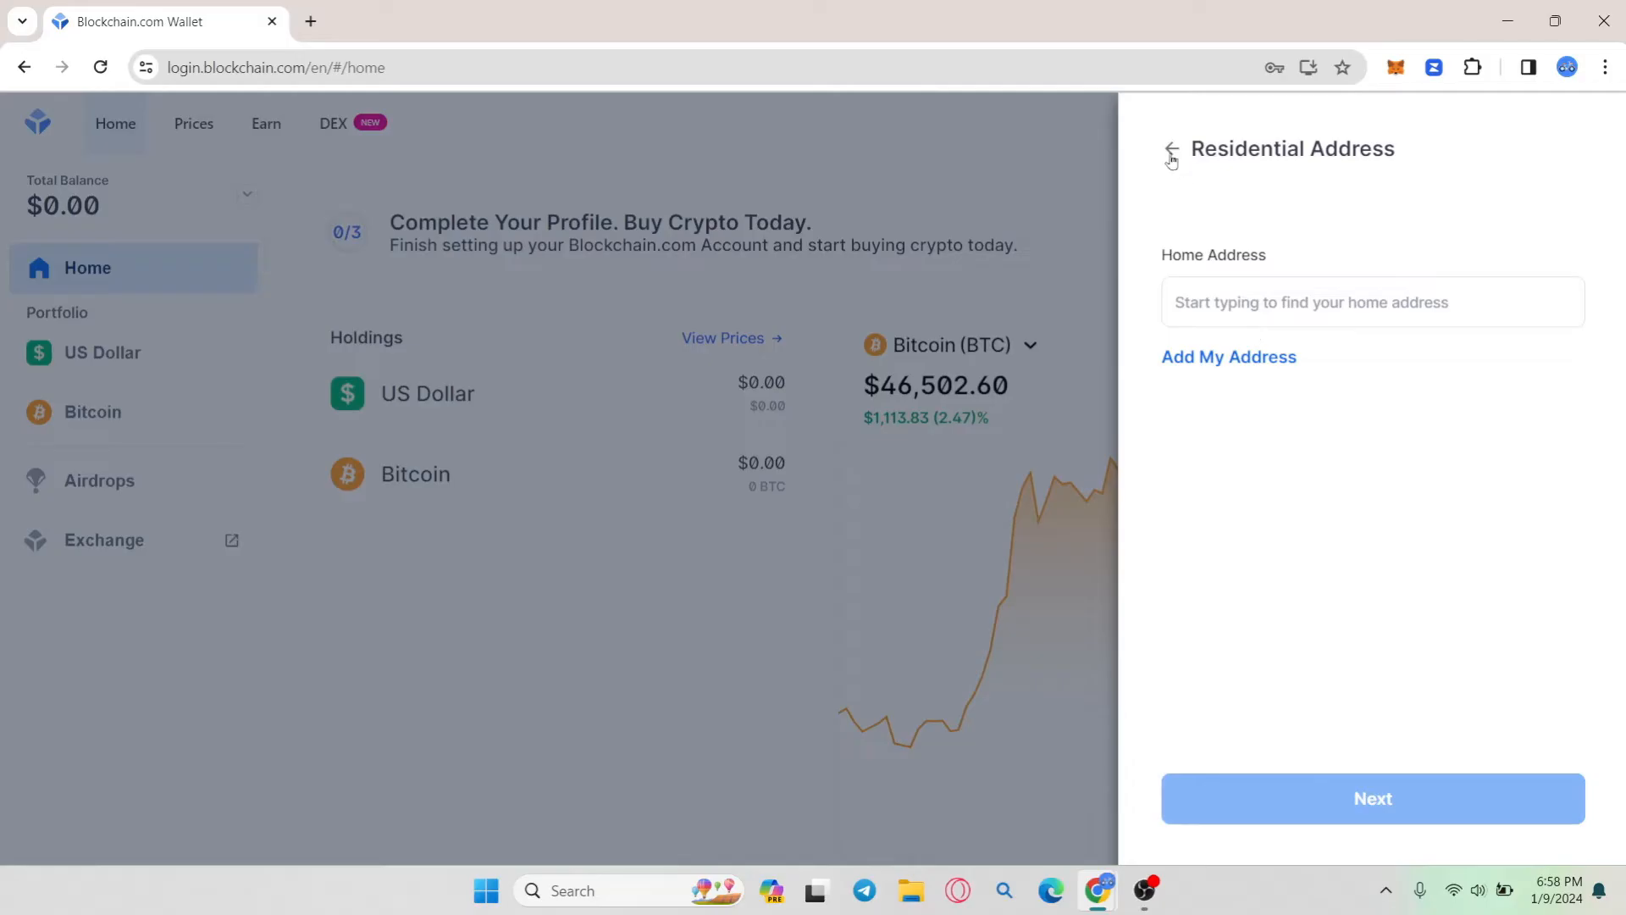
Back out of the address form, review the Get Started checklist, then close it to the dashboard
left_click(1171, 156)
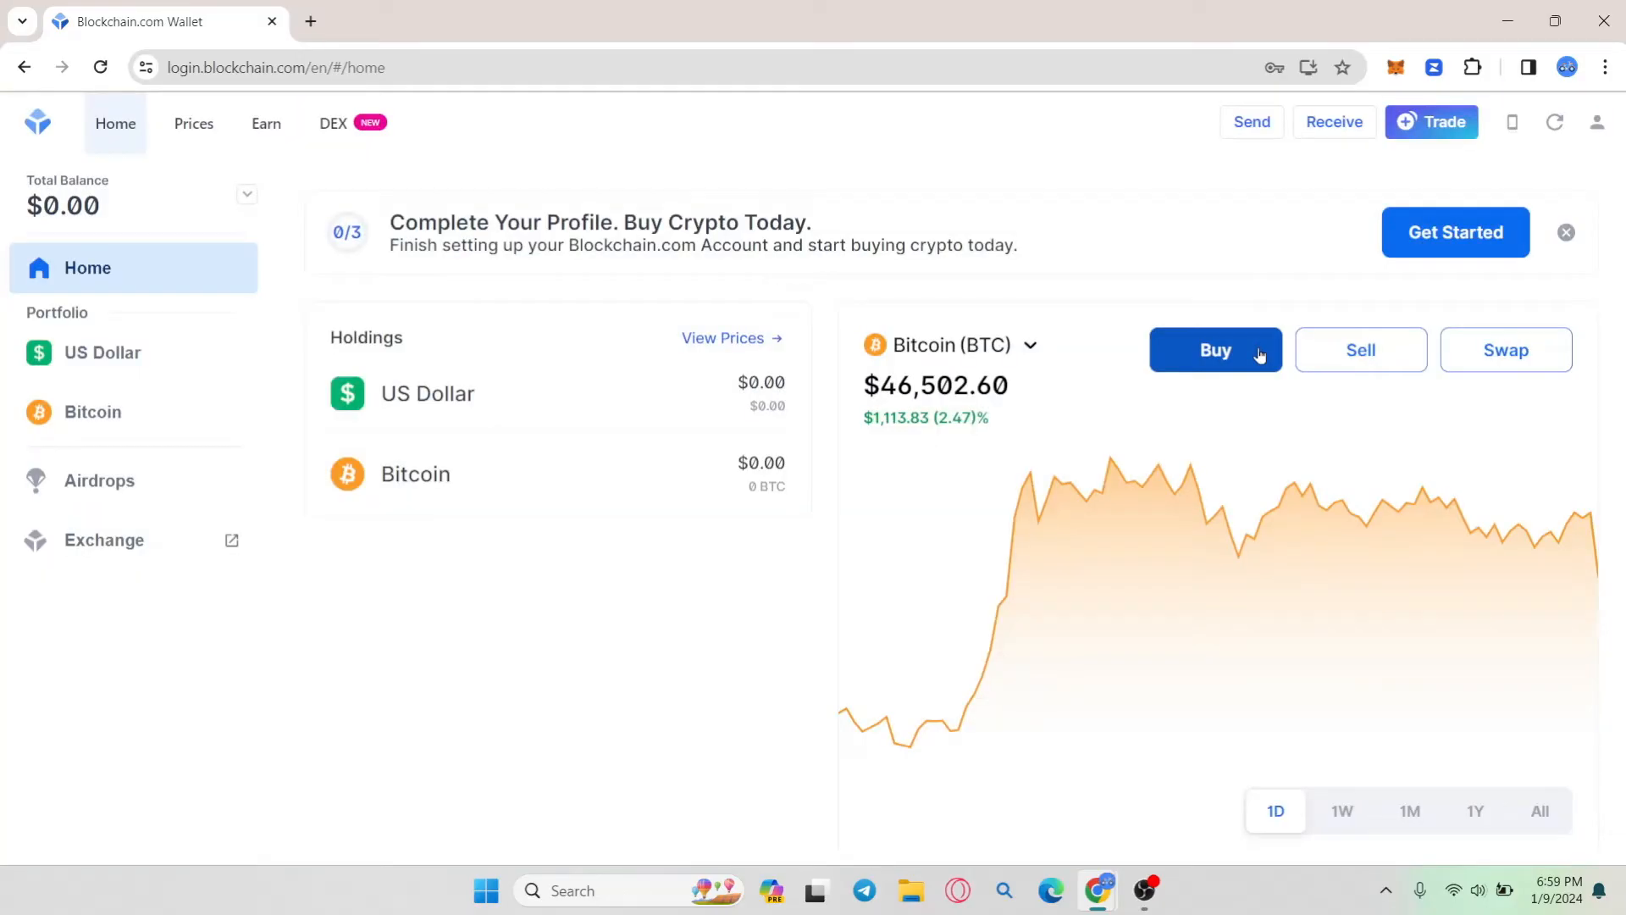
mouse_move(1325, 527)
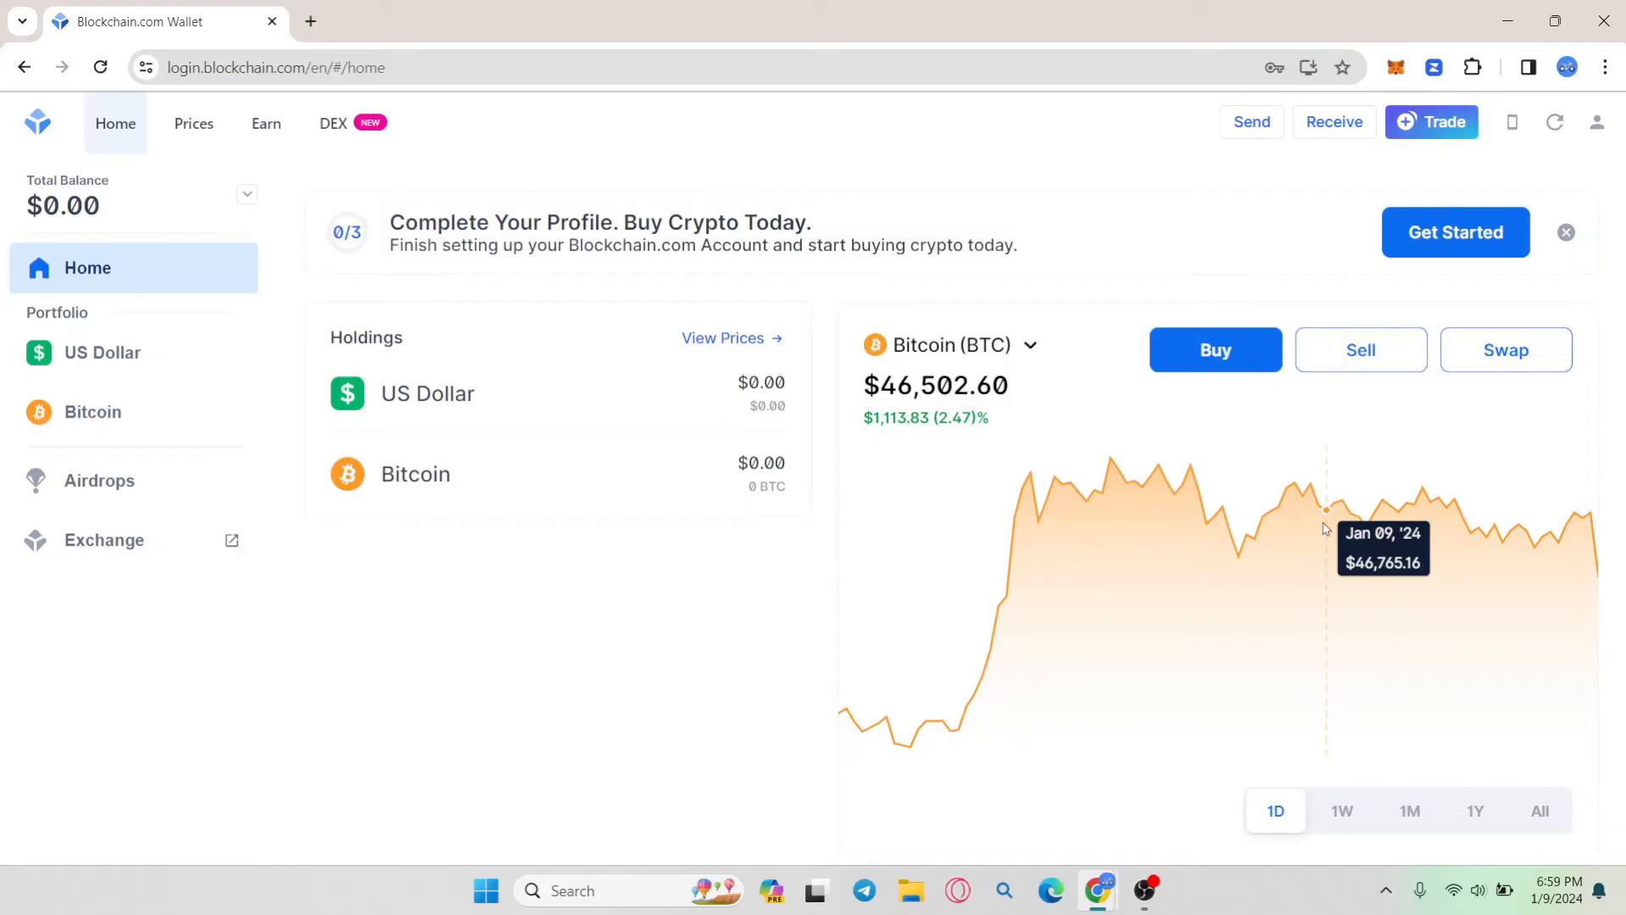
left_click(1453, 232)
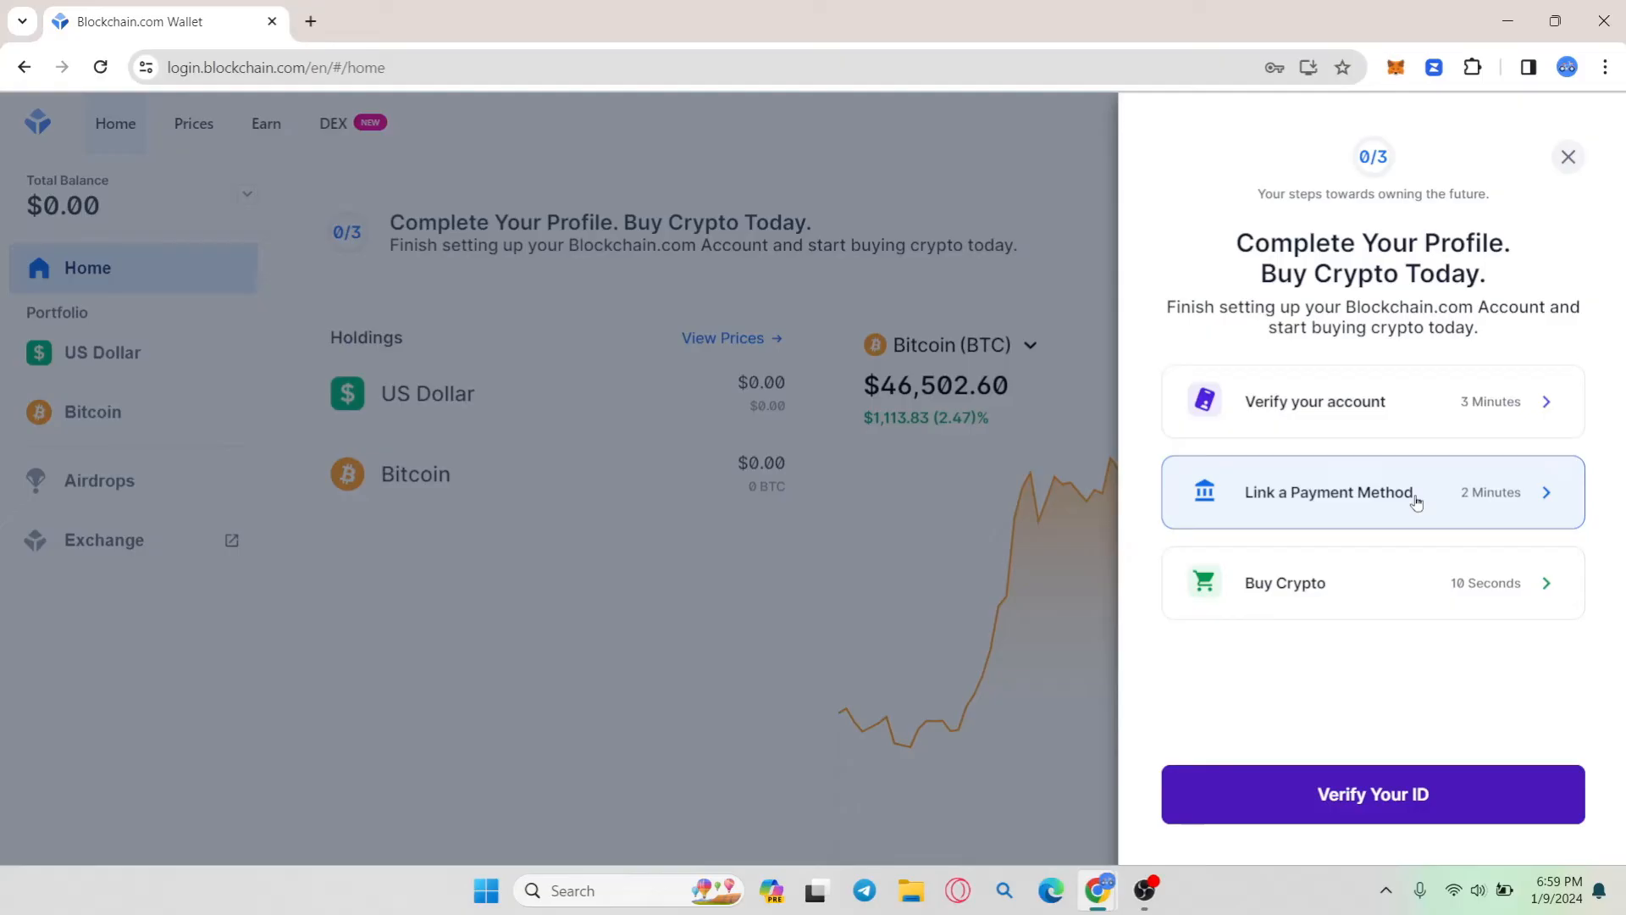
mouse_move(1307, 526)
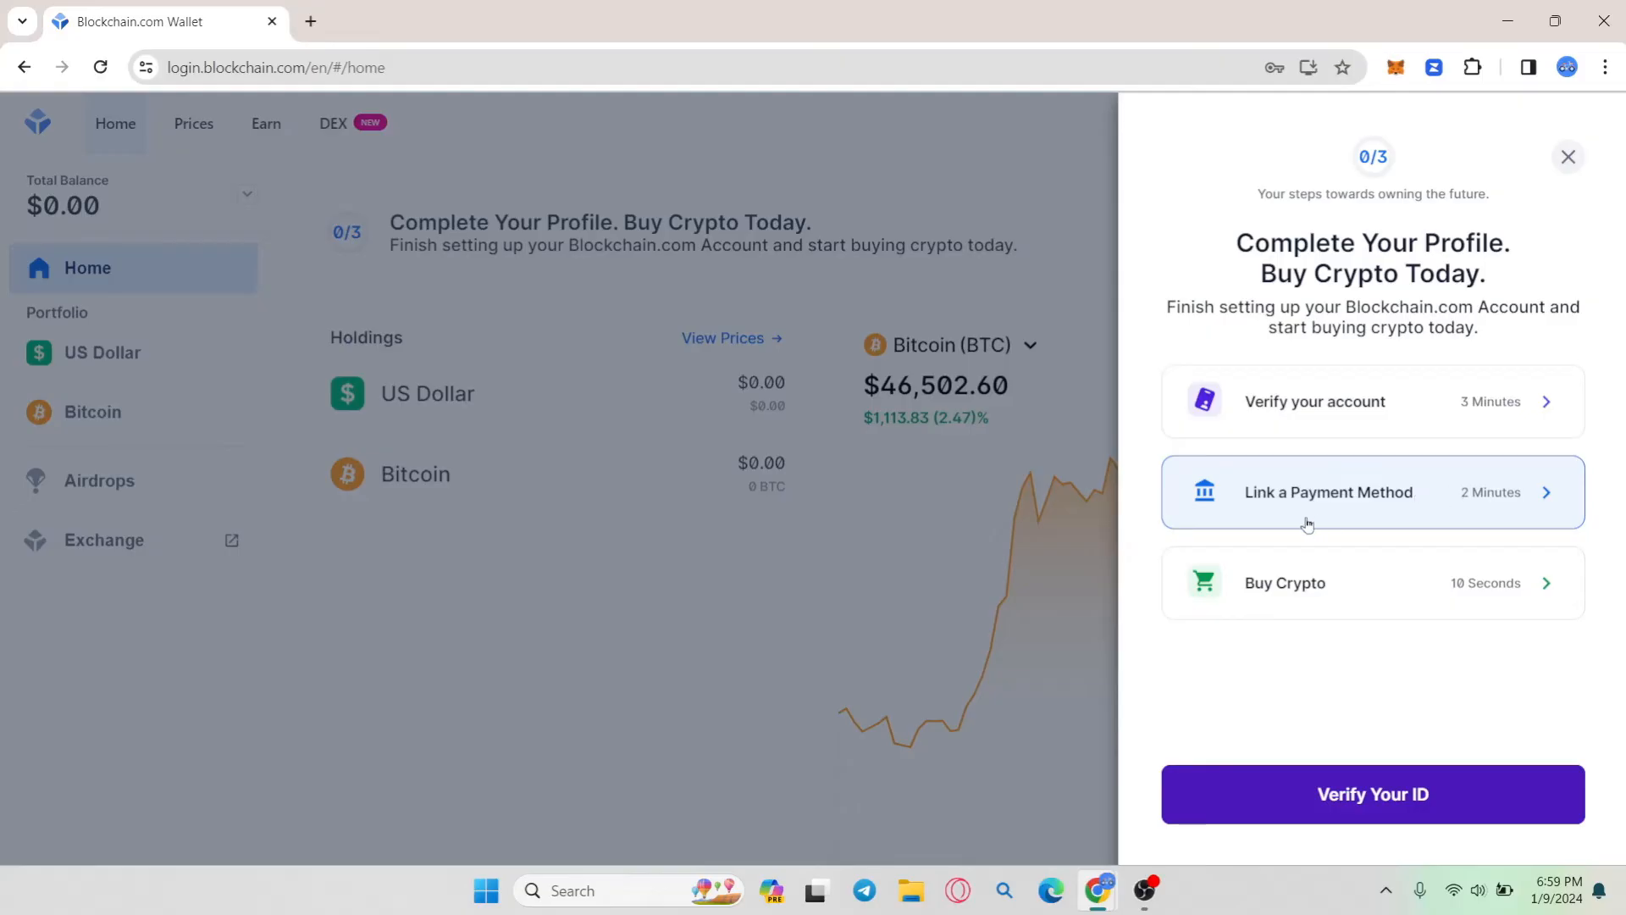
mouse_move(1372, 803)
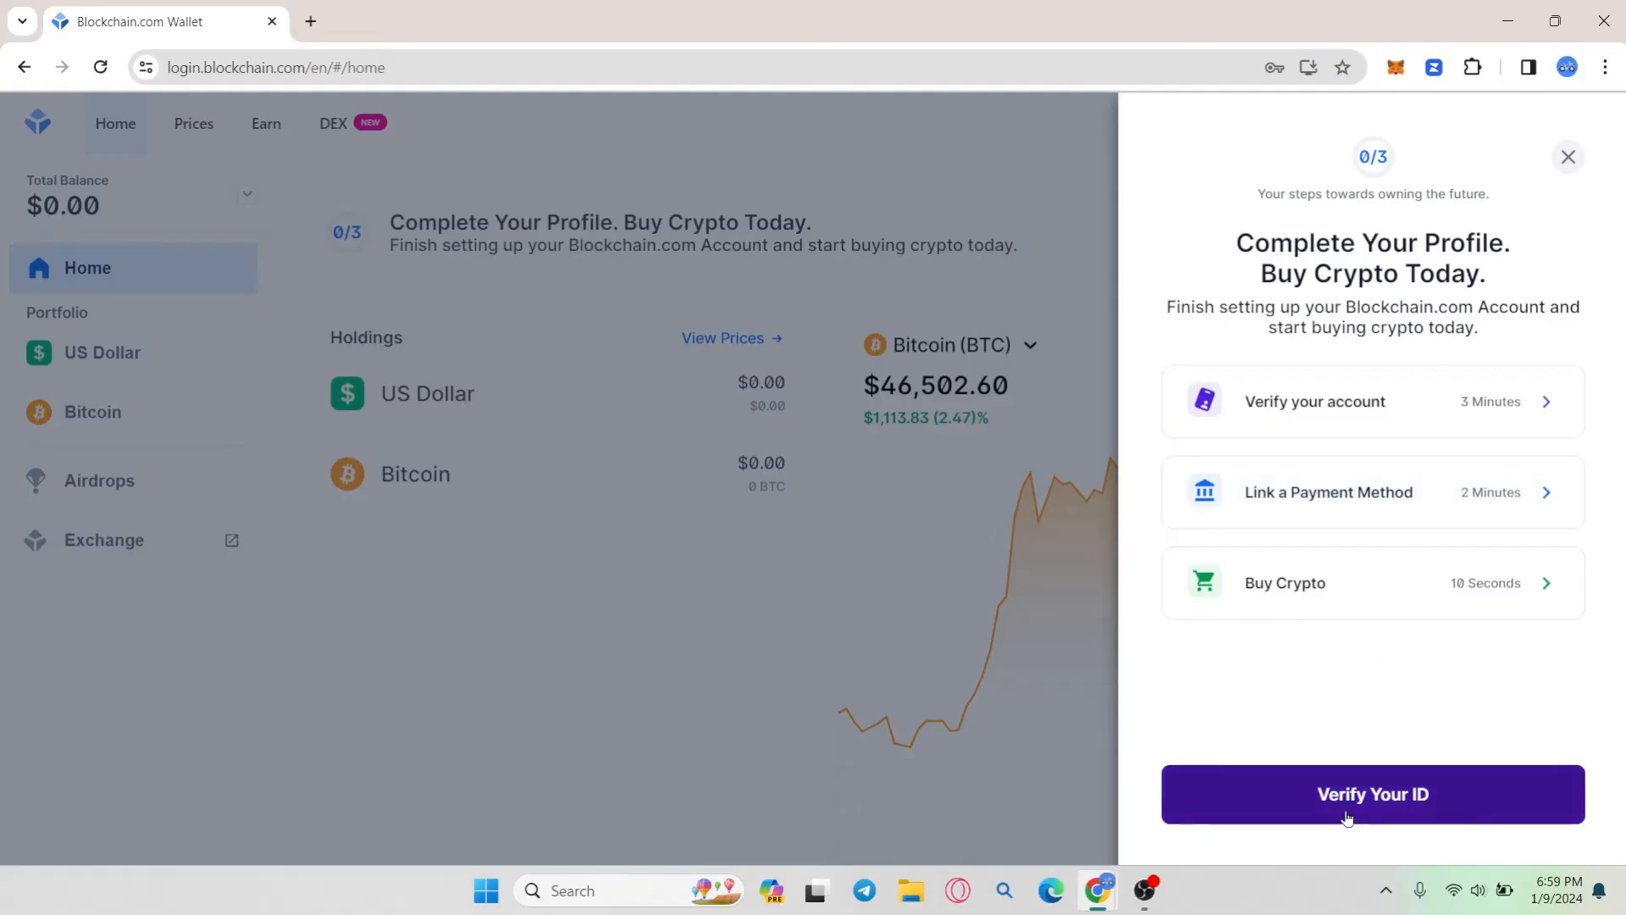
left_click(1567, 156)
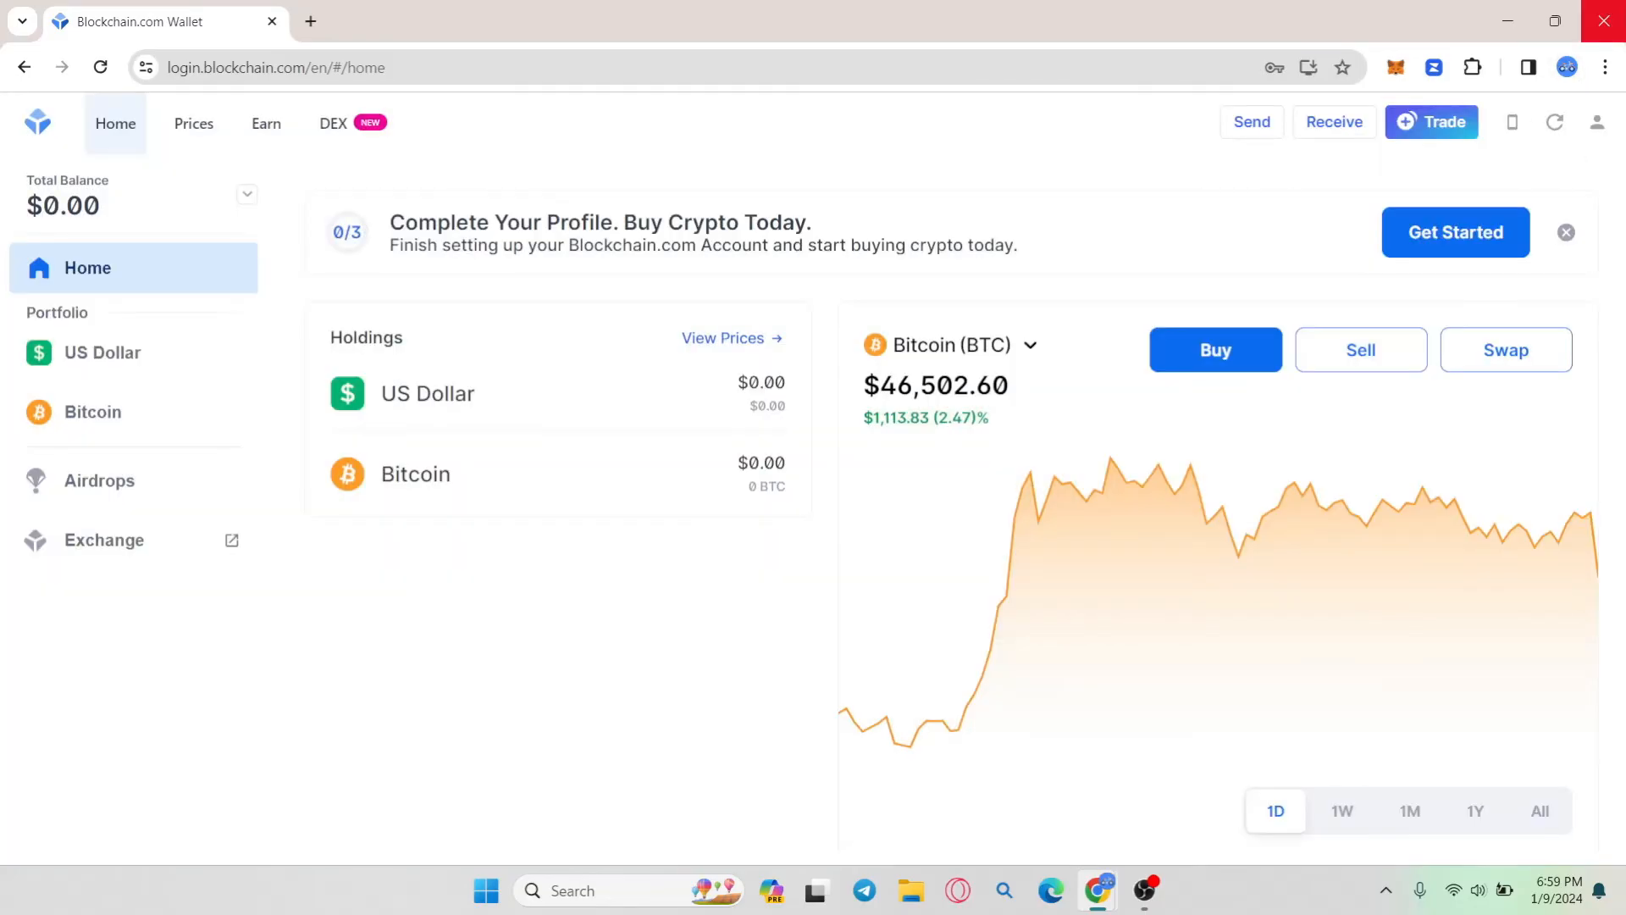
mouse_move(1323, 254)
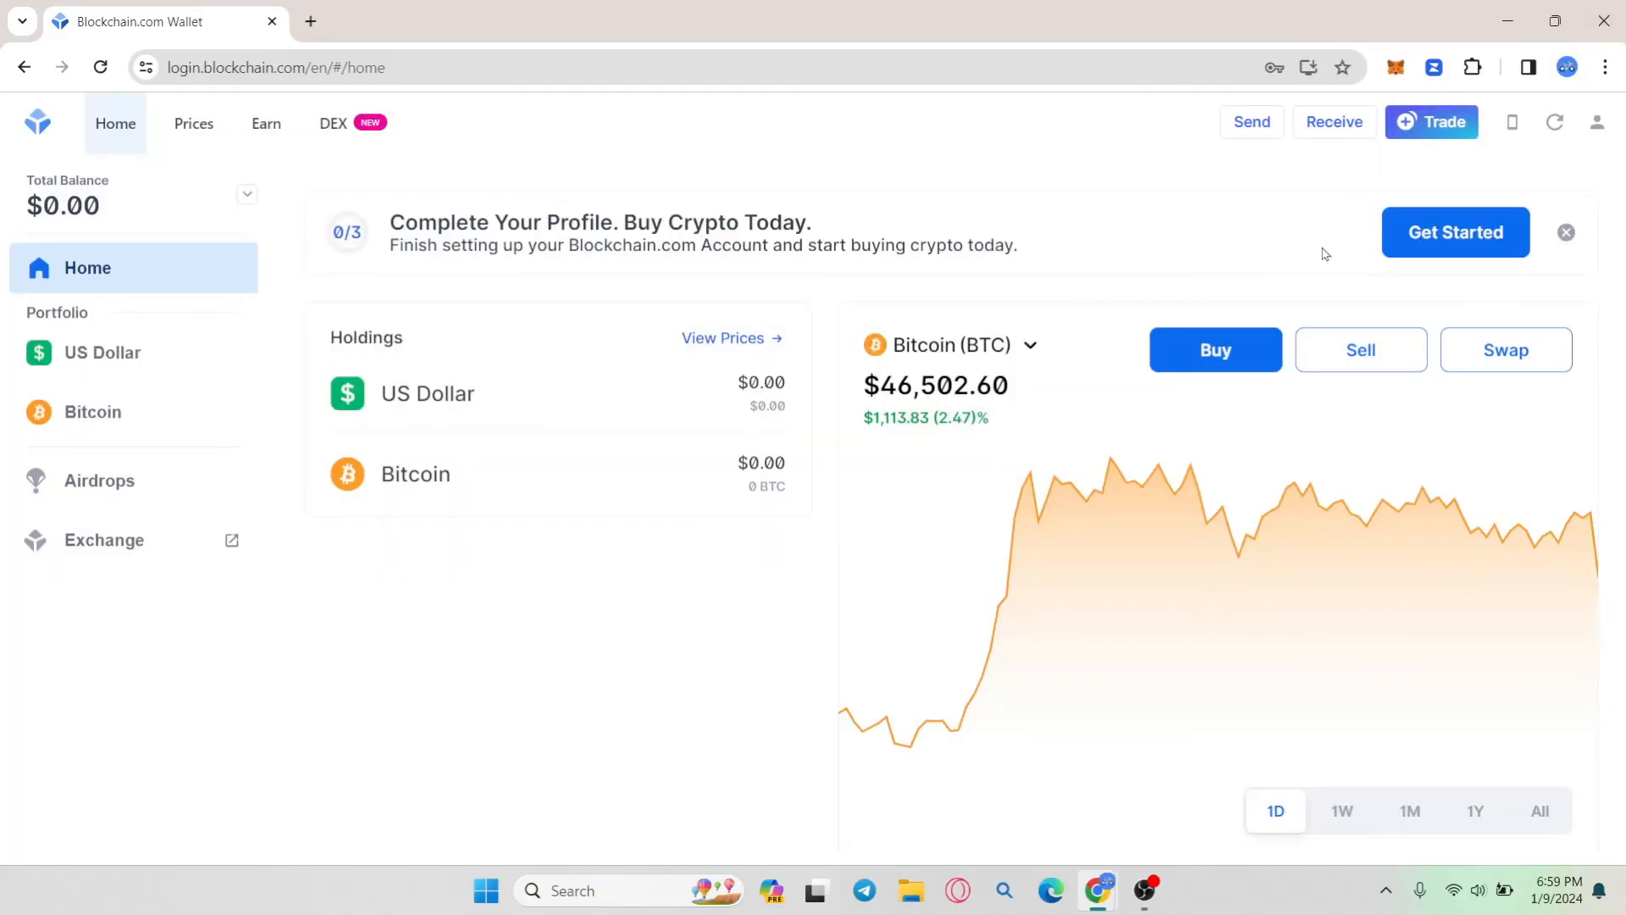